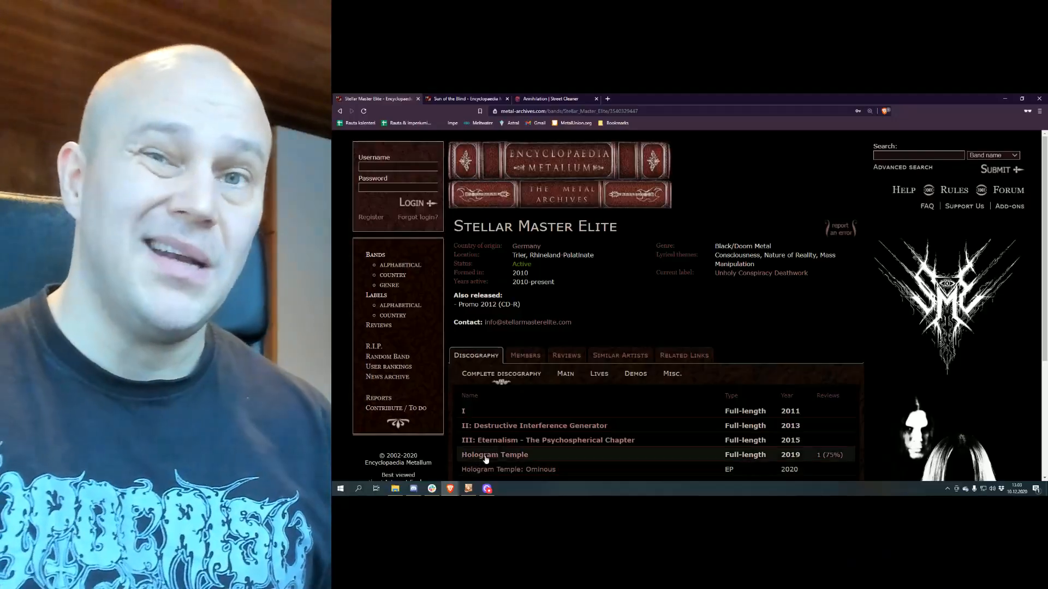
Step: Open the debut album 'I' from the Complete discography list on the band page
{"action": "scroll", "scroll_direction": "down", "scroll_amount": 3}
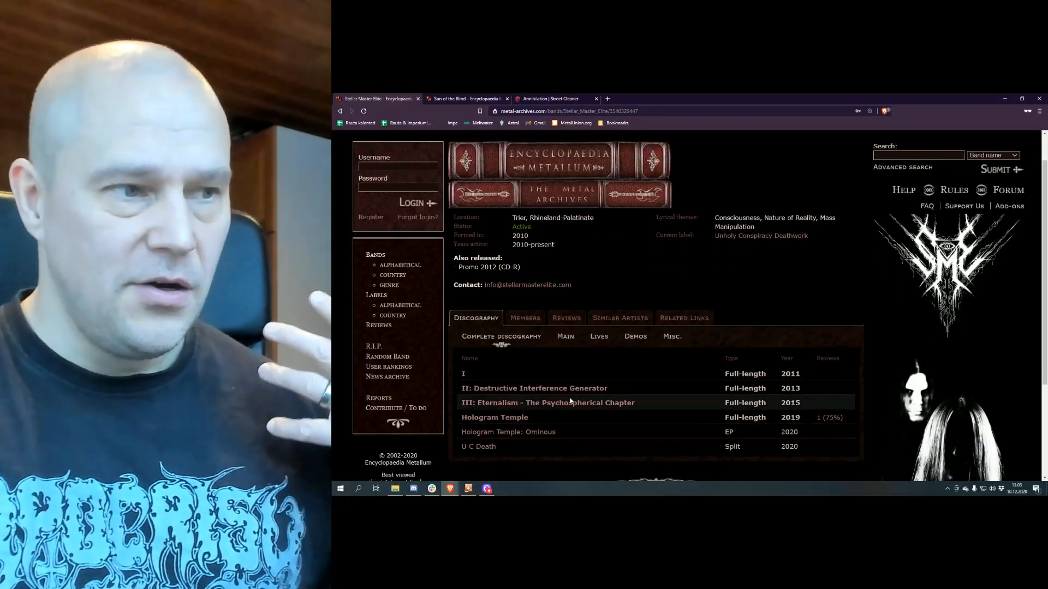
{"action": "mouse_move", "coordinate": [534, 389]}
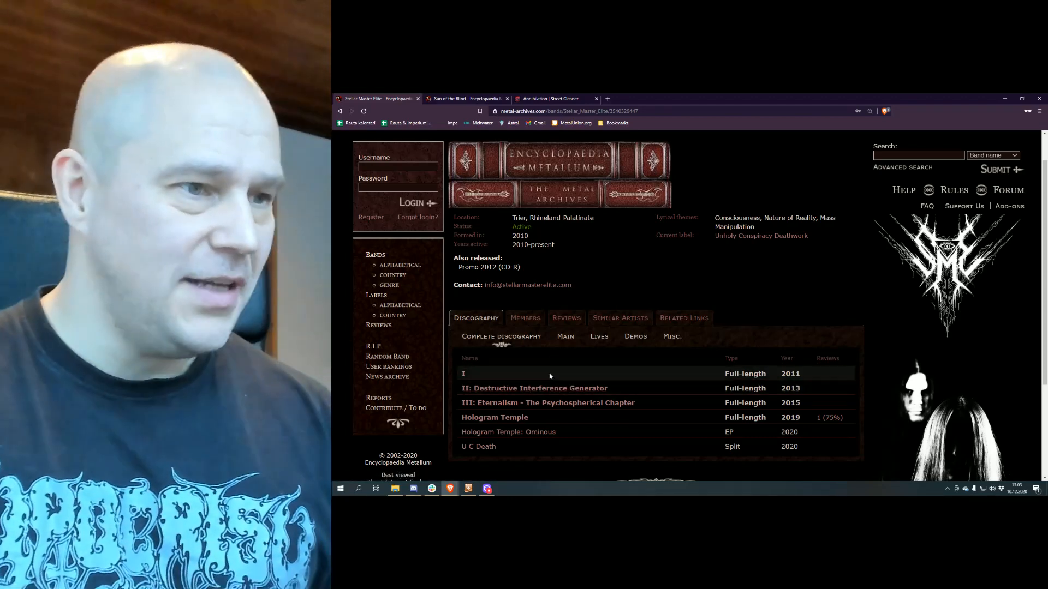
{"action": "left_click", "coordinate": [533, 388]}
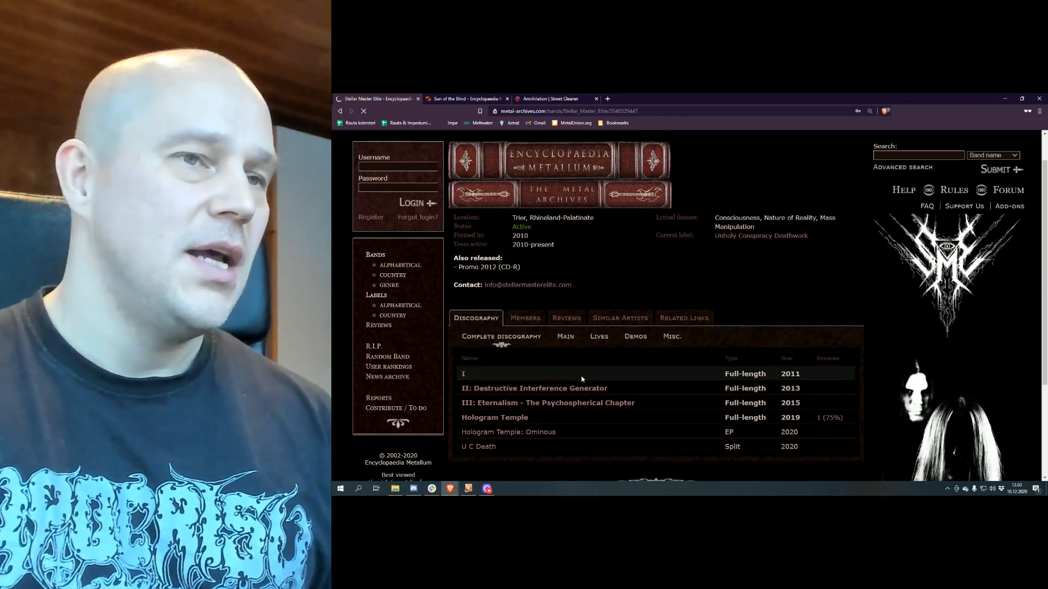
Step: Show the other versions of 'I' and open the December 31st, 2018 12" vinyl edition
{"action": "left_click", "coordinate": [463, 373]}
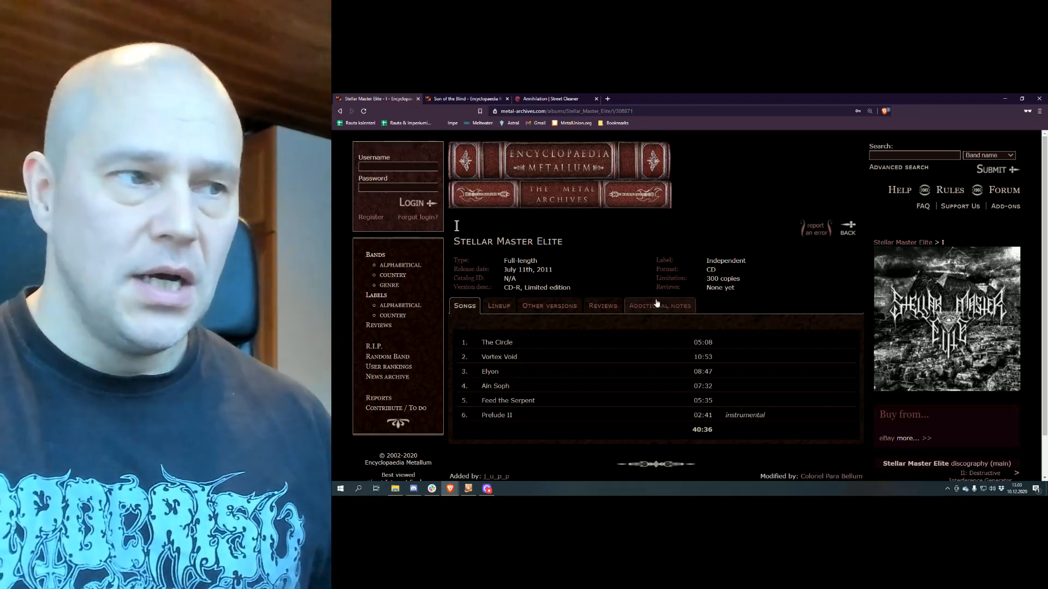
{"action": "mouse_move", "coordinate": [549, 305]}
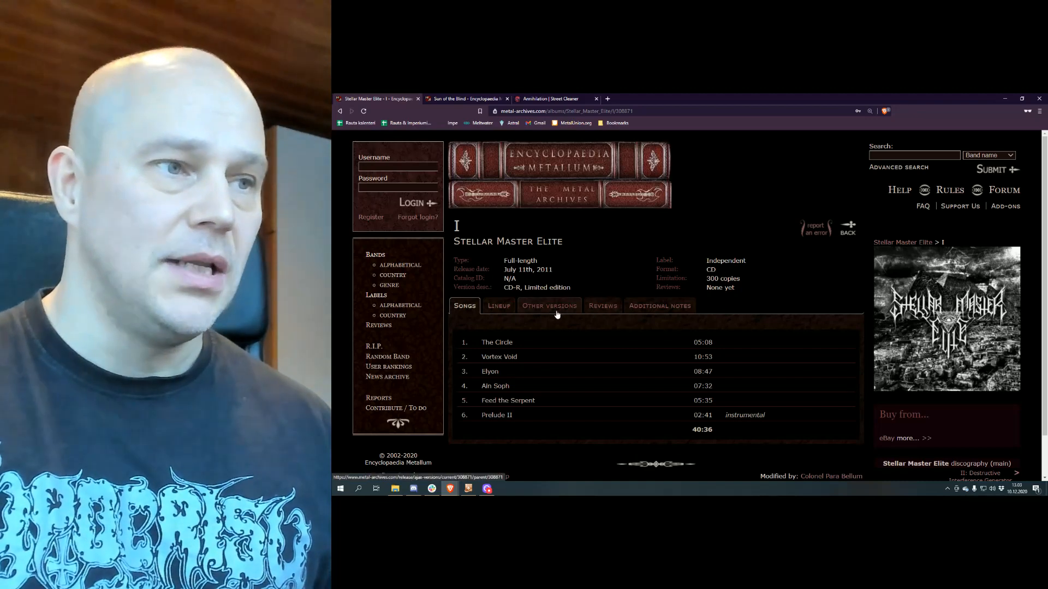
{"action": "left_click", "coordinate": [549, 305]}
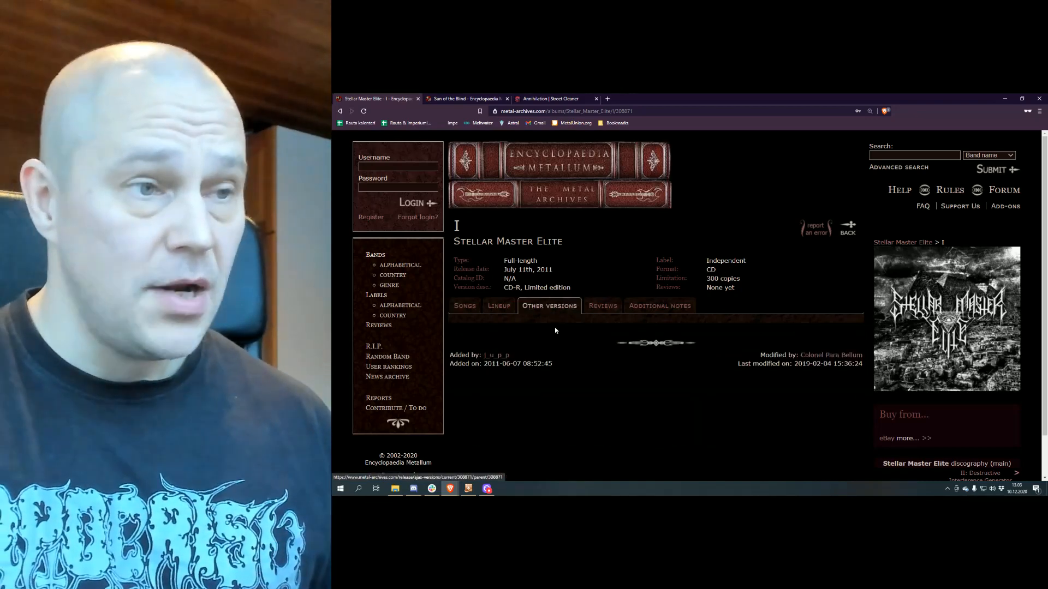
{"action": "left_click", "coordinate": [549, 306]}
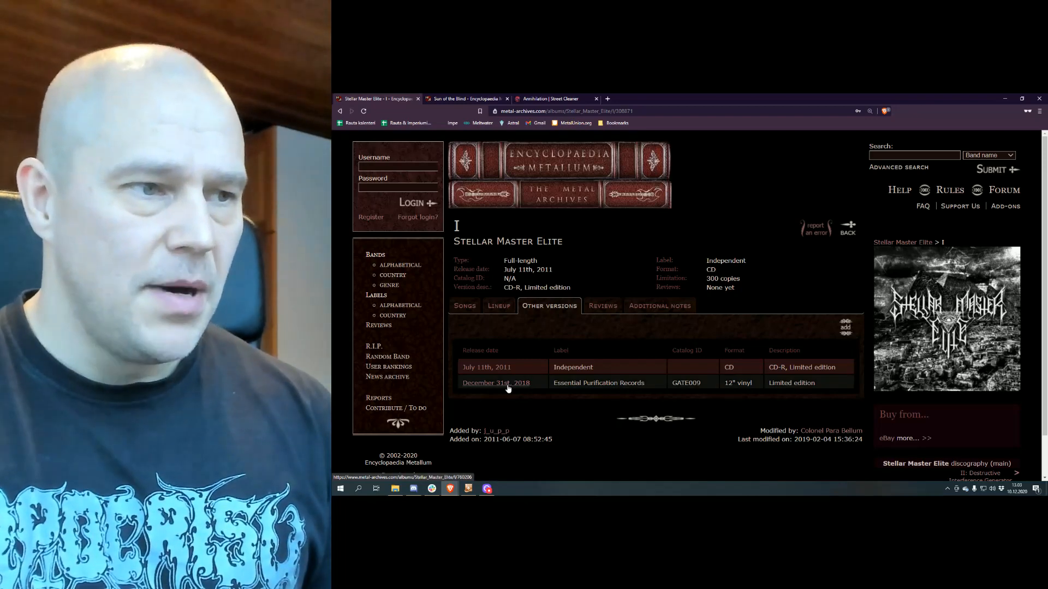
{"action": "left_click", "coordinate": [487, 367]}
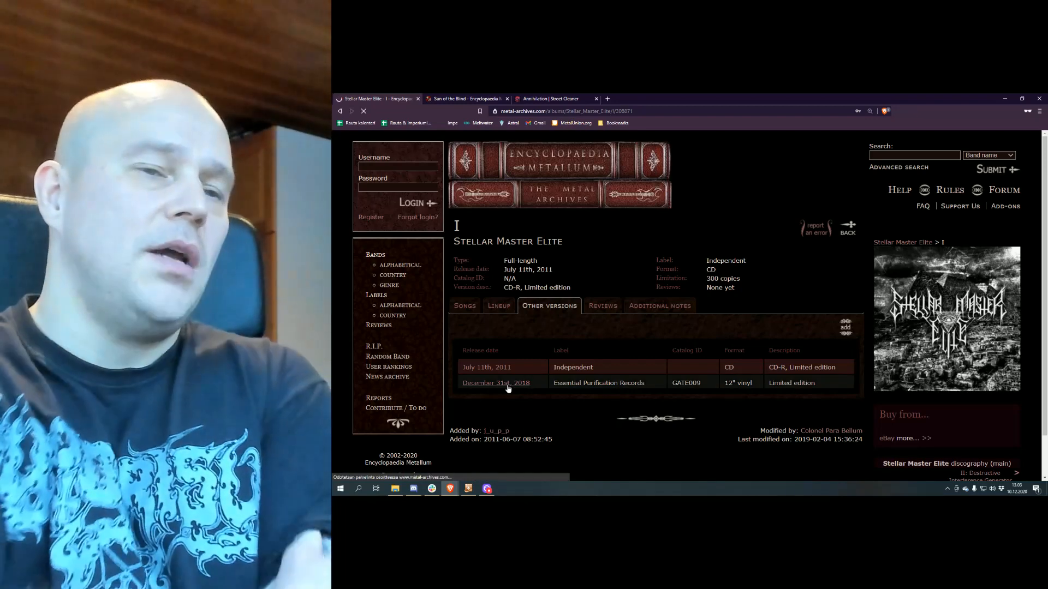
Step: Review the vinyl's Side A/Side B tracklist, then go back to the band page and scroll the discography
{"action": "left_click", "coordinate": [496, 383]}
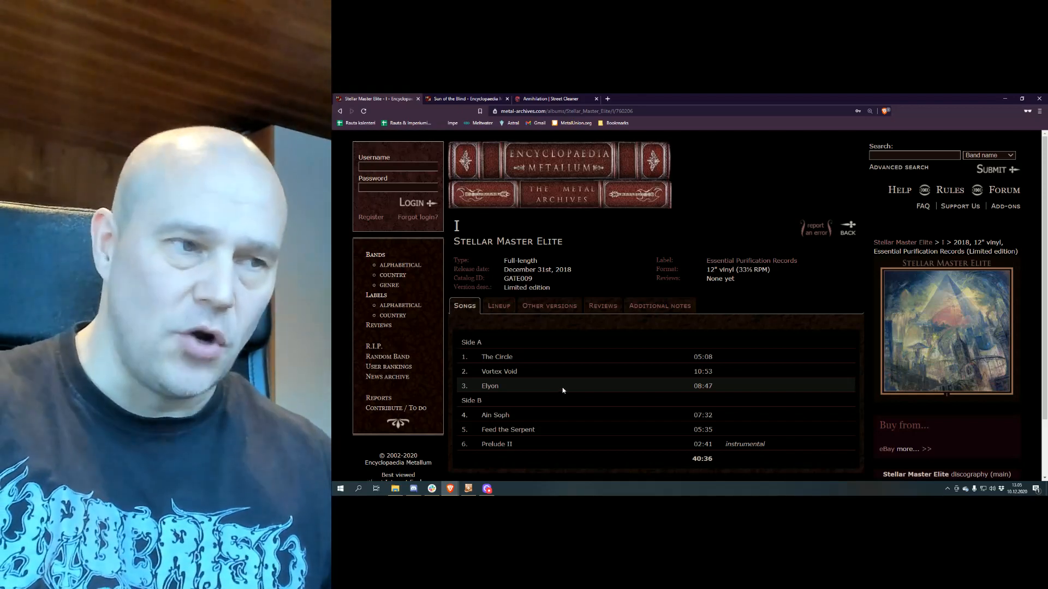
{"action": "mouse_move", "coordinate": [597, 400]}
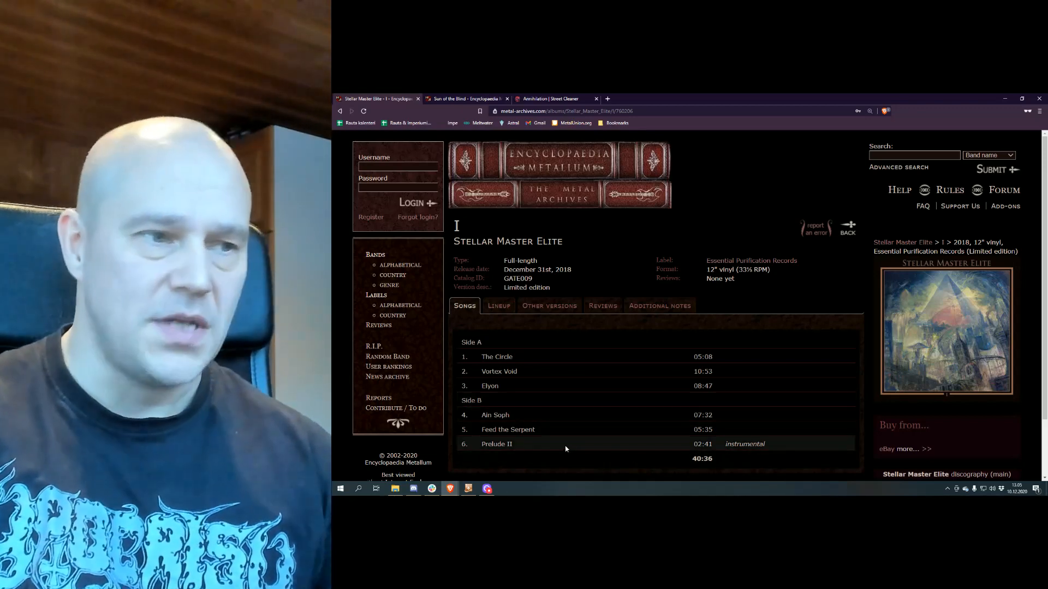
{"action": "mouse_move", "coordinate": [608, 437]}
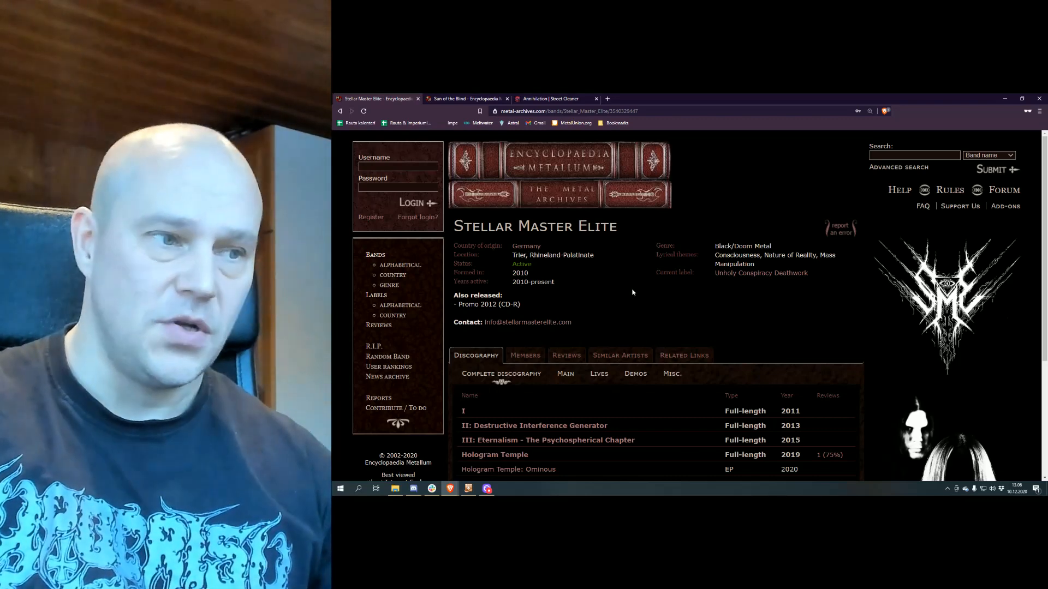
{"action": "scroll", "scroll_direction": "down", "scroll_amount": 3}
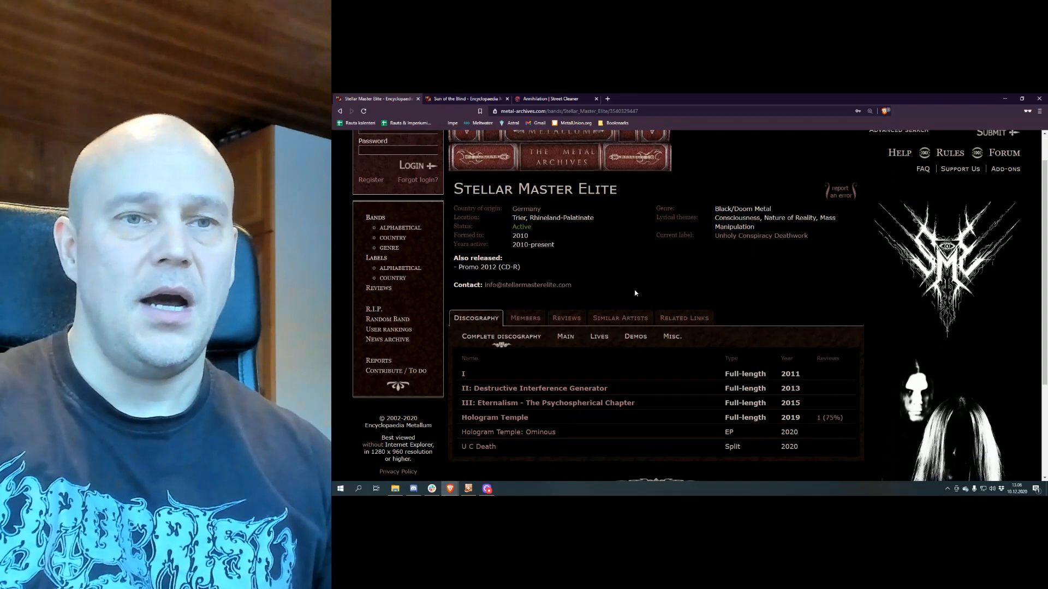